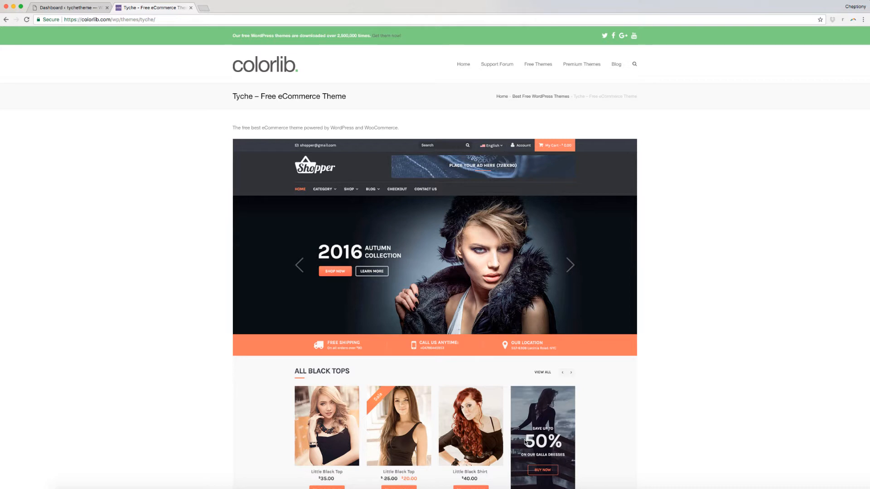
- Download the Tyche theme zip (tyche.1.0.9.zip) into the Tyche Theme folder
scroll("down", 3)
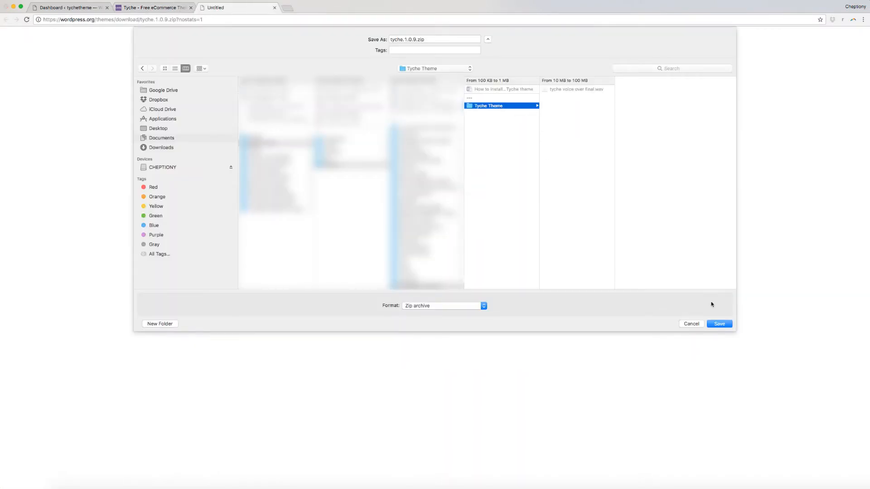
left_click(720, 323)
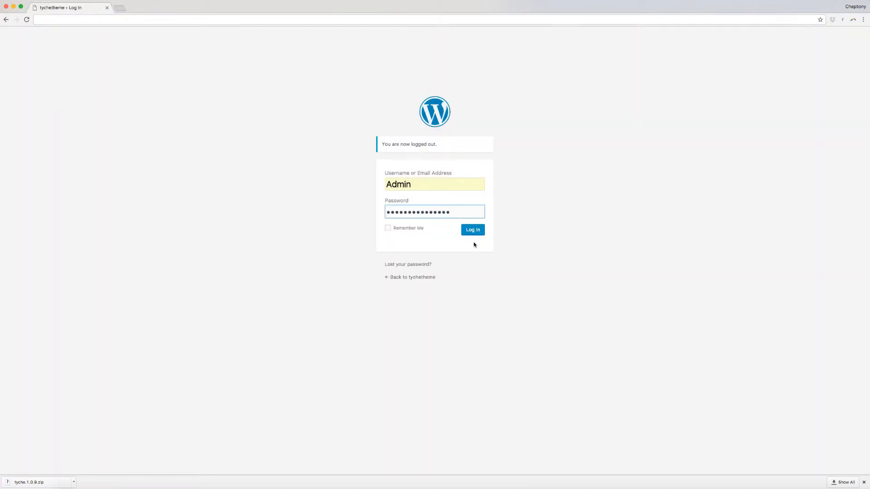
- Log in with the entered credentials to reach the WordPress Dashboard
left_click(472, 229)
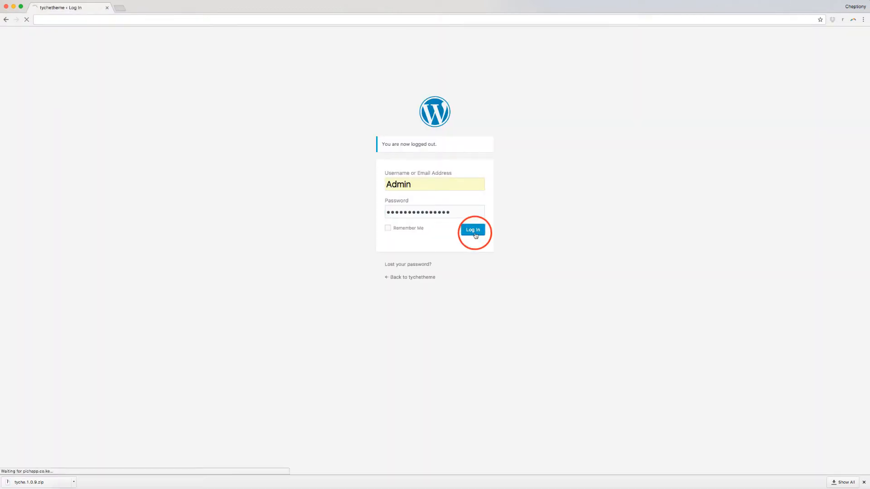
left_click(472, 230)
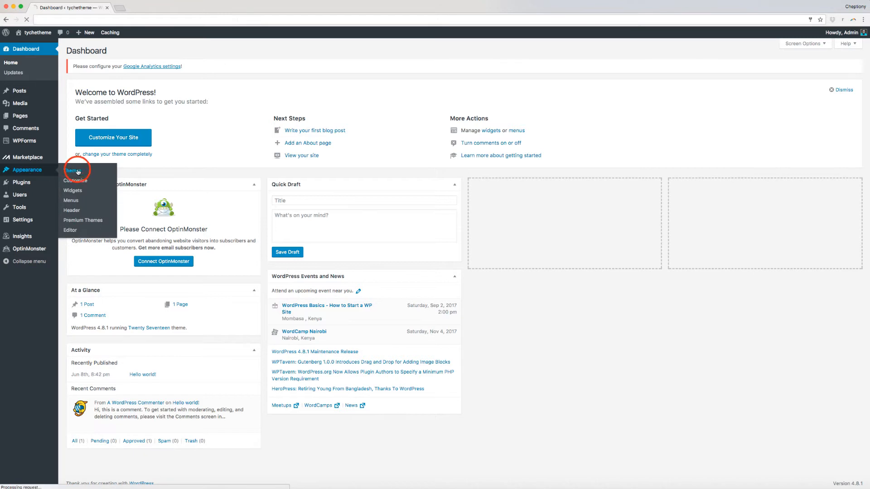
- Bring up the theme upload form under Appearance > Themes > Add New Theme
left_click(74, 171)
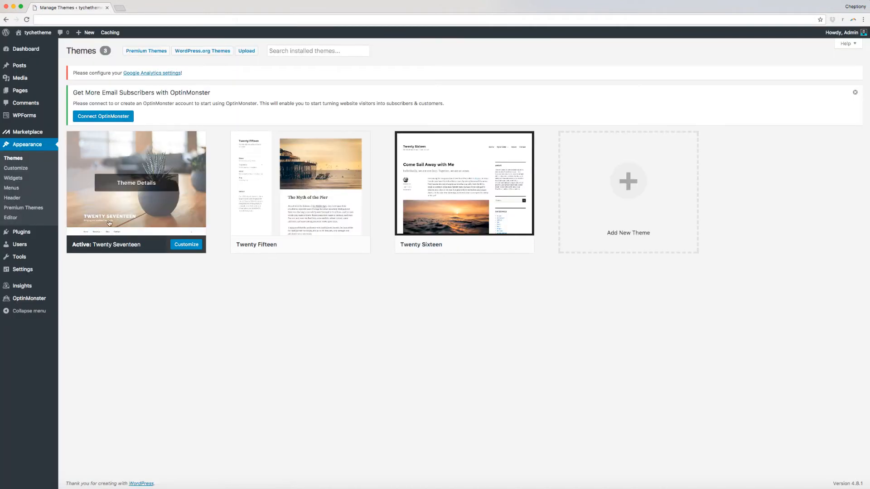
left_click(627, 180)
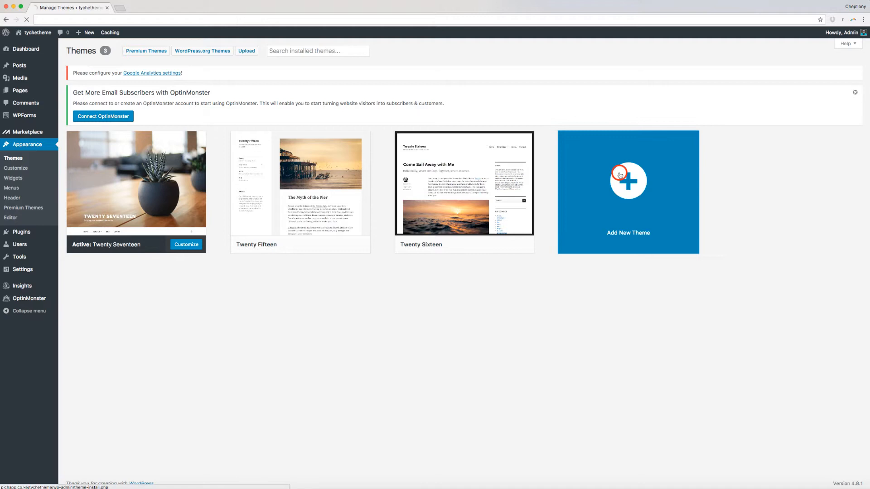
left_click(628, 192)
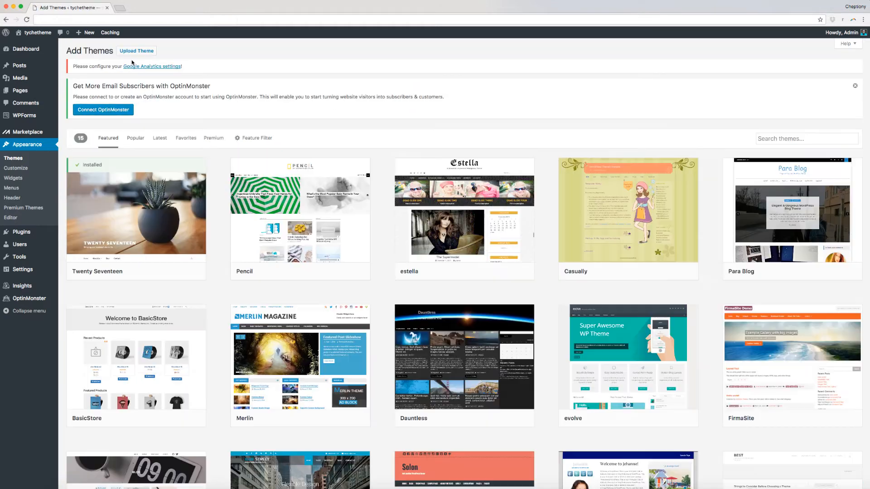
- Upload tyche.1.0.9.zip from the Tyche Theme folder and install it
left_click(136, 50)
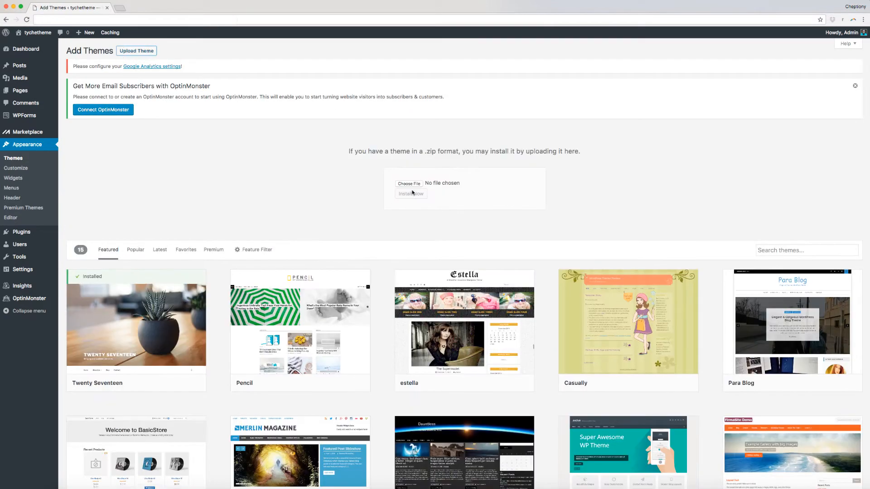
left_click(408, 183)
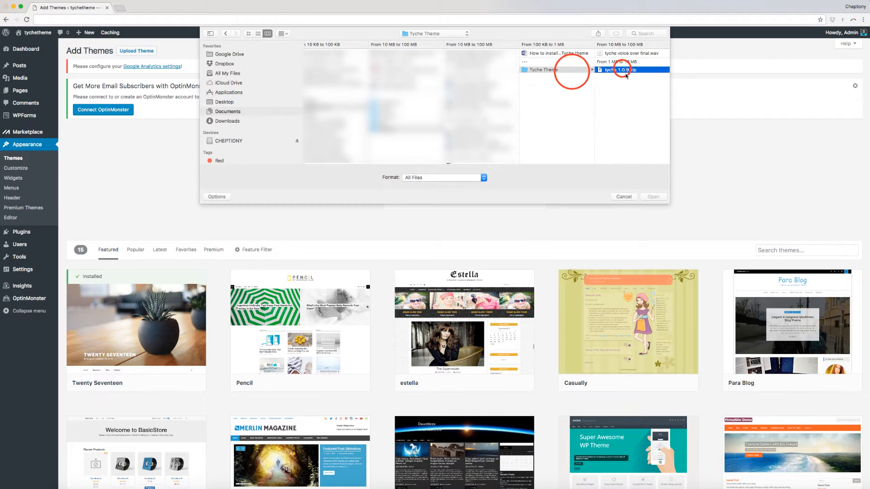
left_click(653, 196)
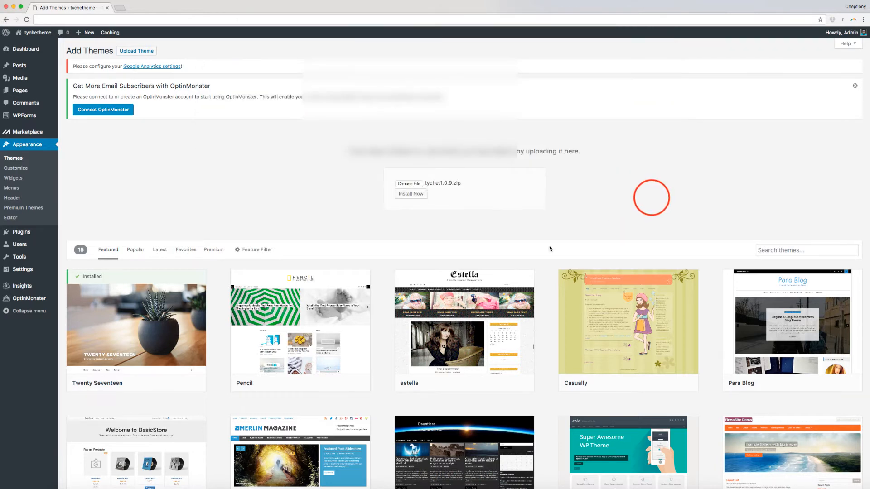
left_click(410, 193)
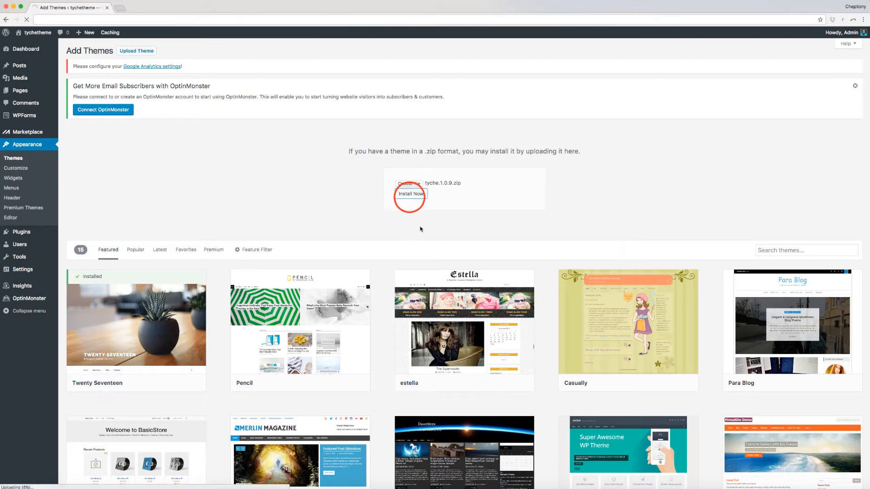
left_click(410, 193)
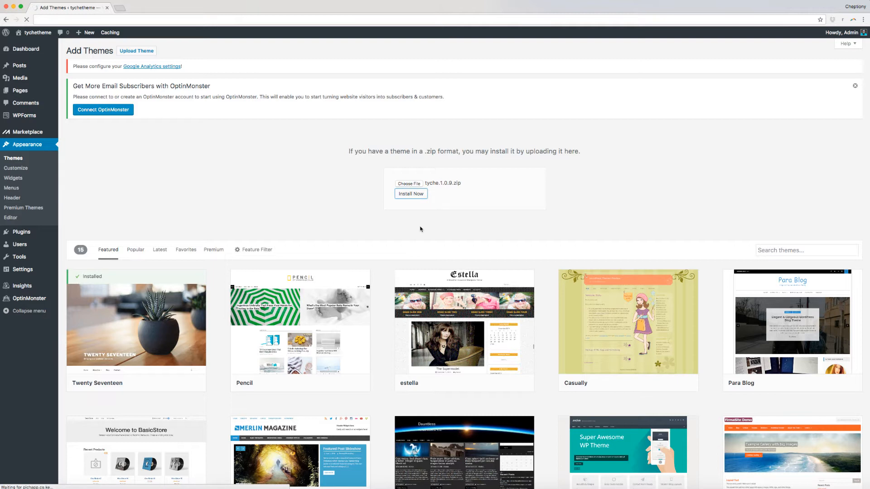
left_click(411, 193)
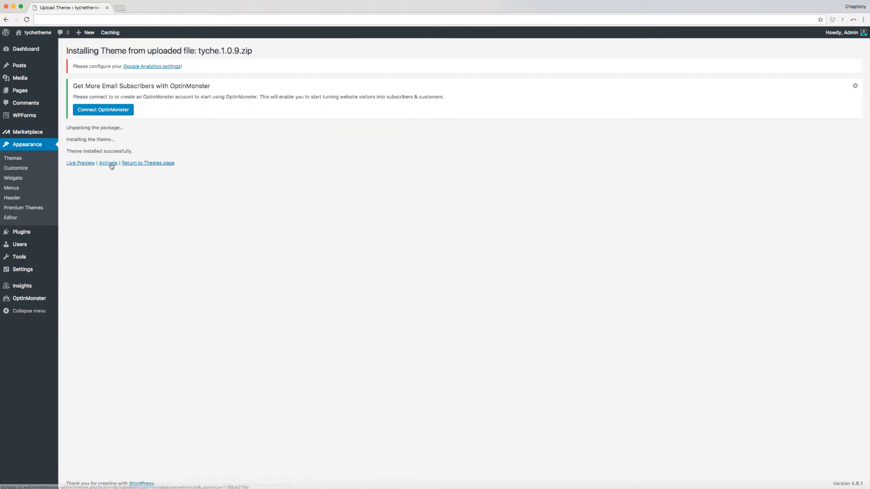
- Activate Tyche, open Get started with Tyche, and view Recommended Actions
left_click(107, 162)
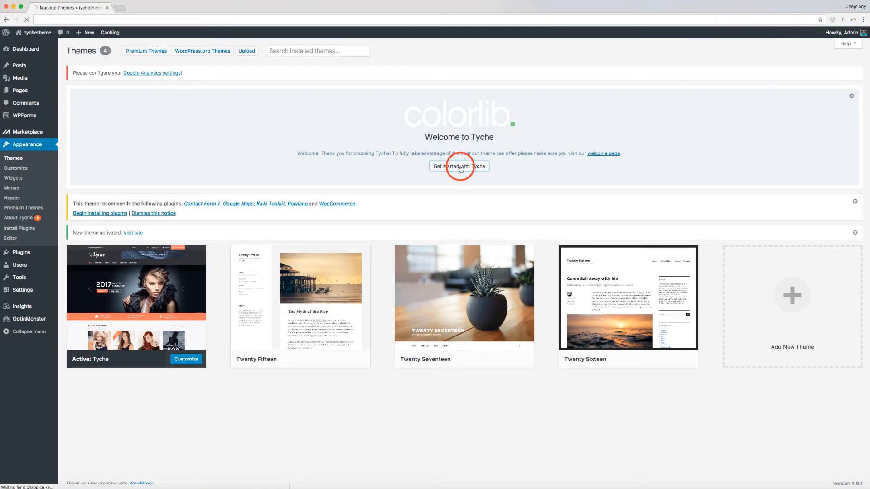
left_click(459, 166)
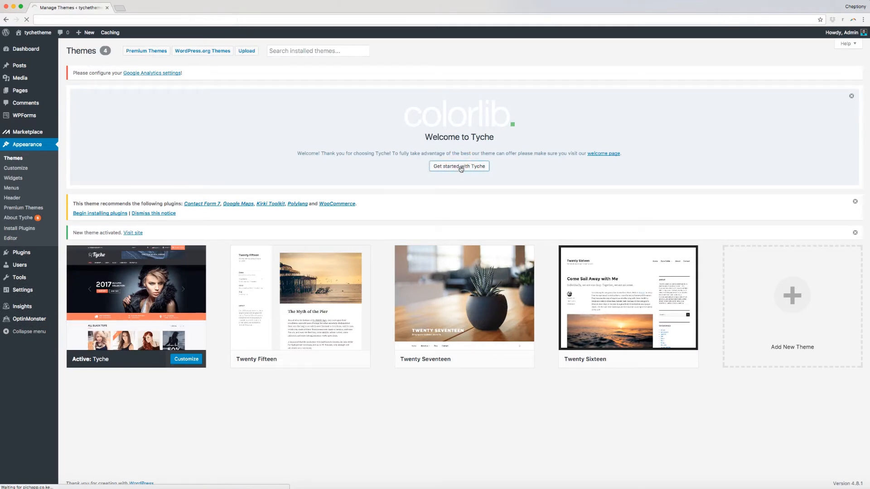
left_click(459, 166)
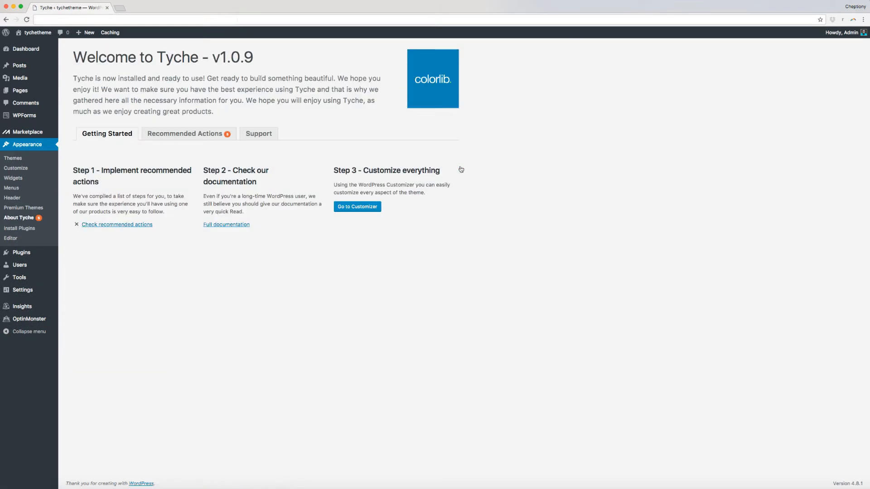
mouse_move(398, 222)
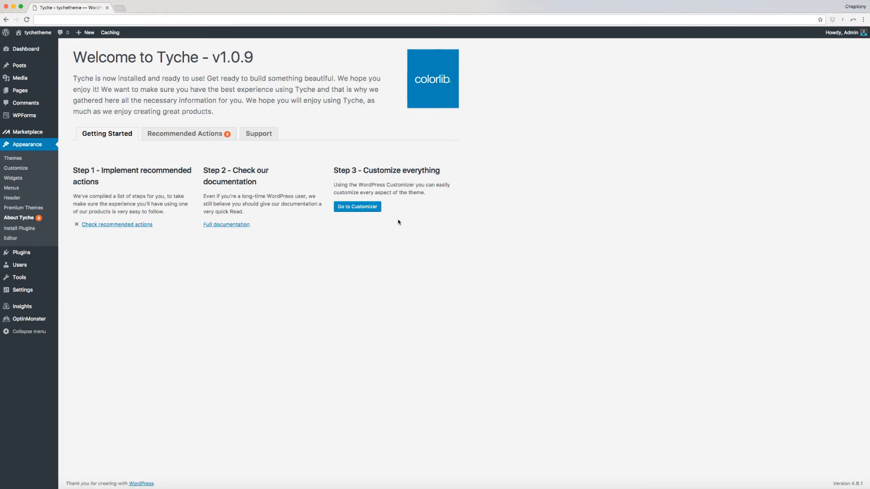
mouse_move(190, 242)
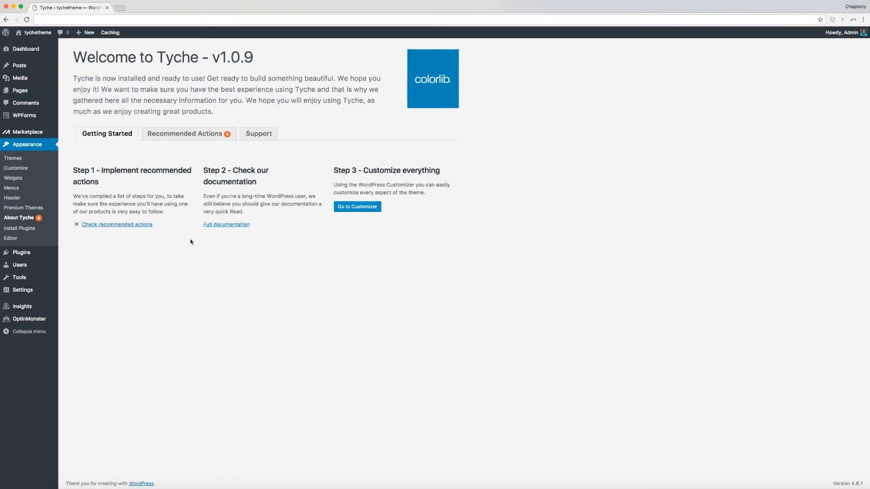
left_click(188, 134)
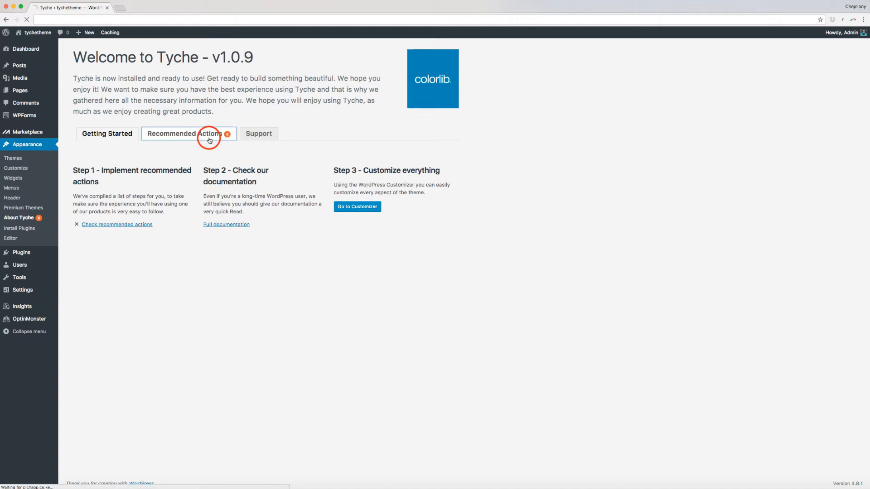
- Install the WordPress Importer and Widget Importer & Exporter plugins from Recommended Actions
left_click(189, 133)
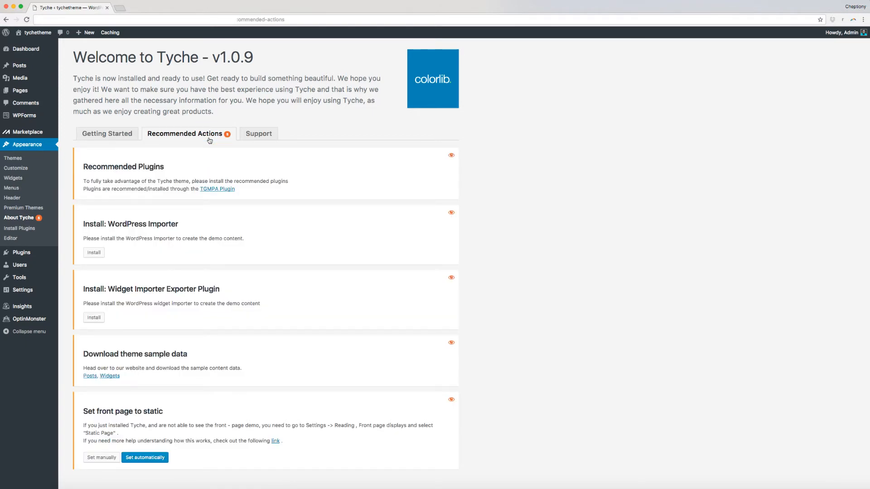
left_click(259, 133)
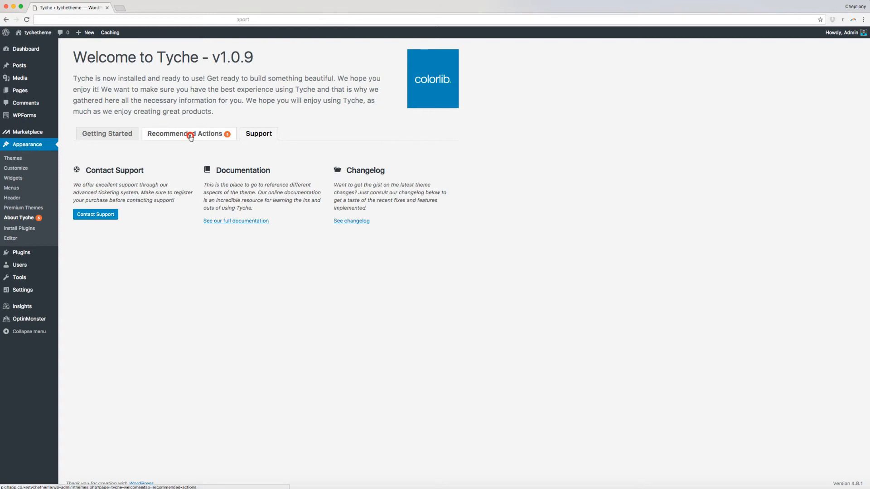
left_click(185, 133)
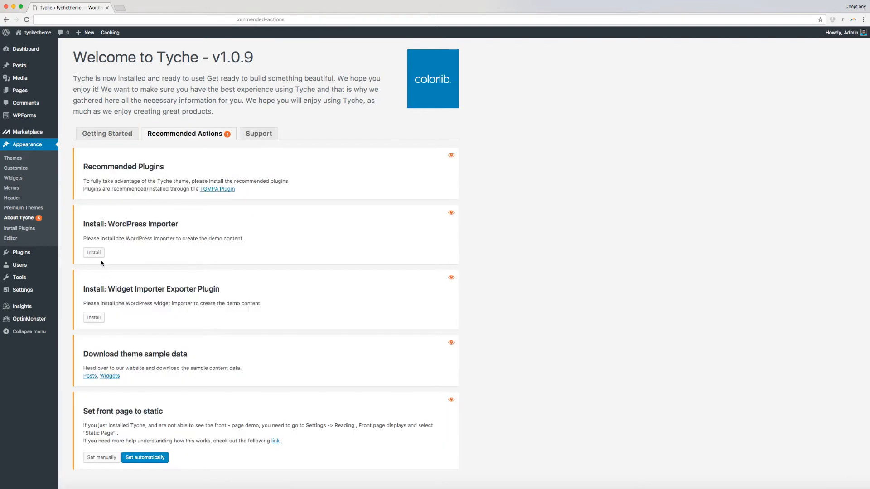
left_click(93, 253)
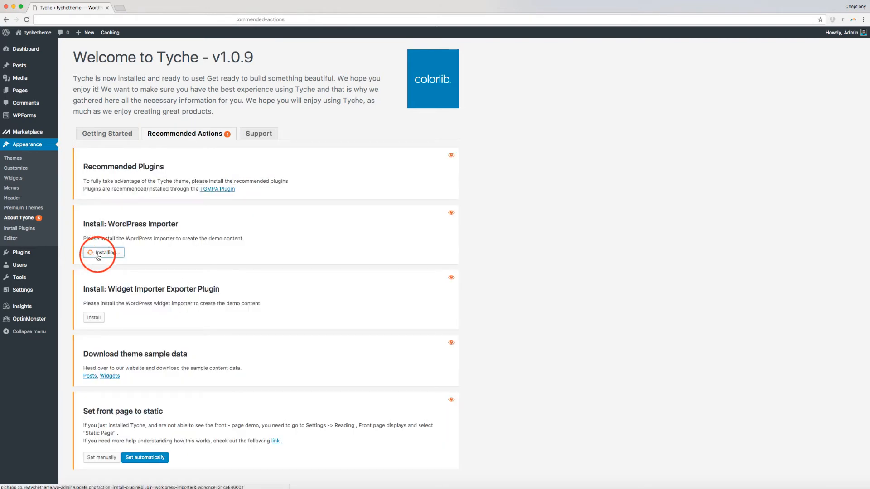
left_click(104, 253)
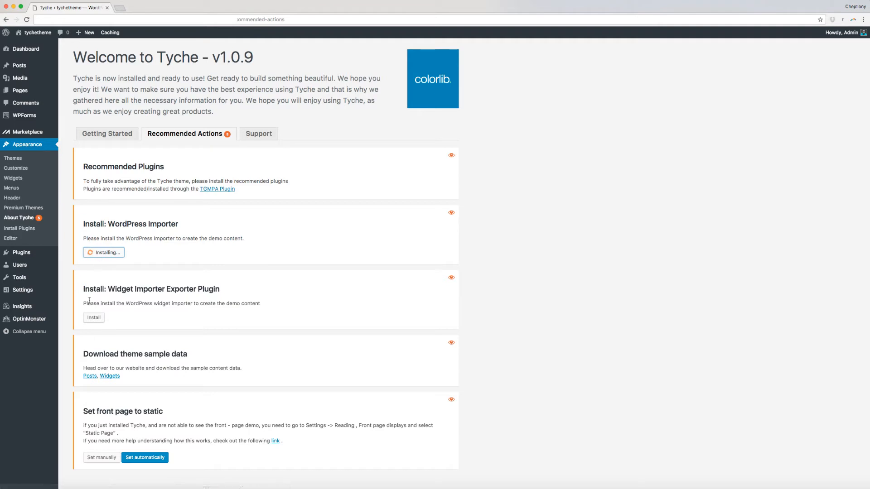
left_click(93, 317)
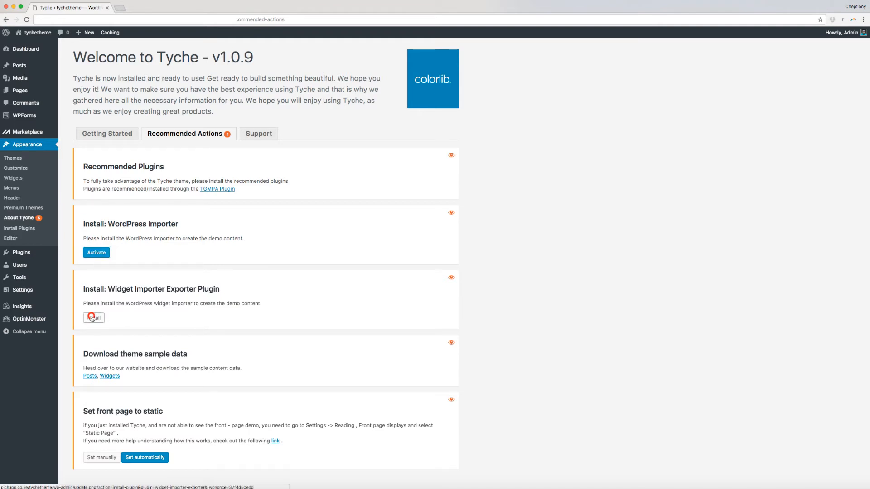
left_click(93, 317)
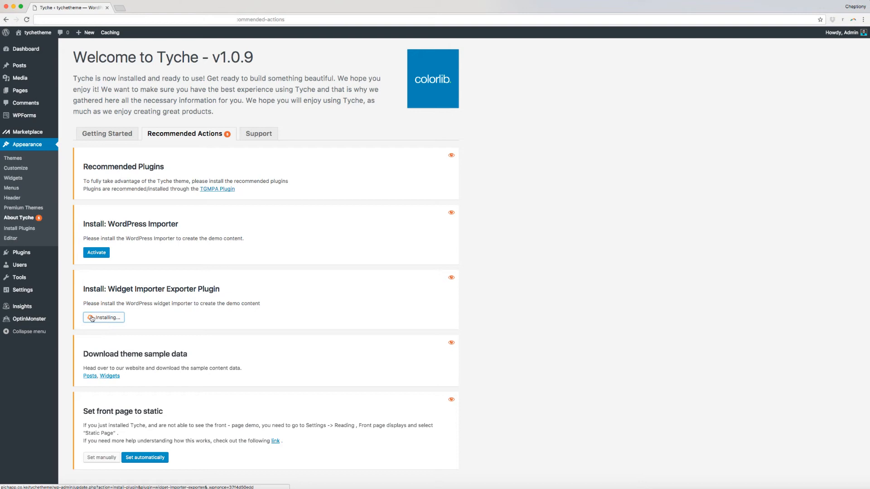
- Activate both the WordPress Importer and Widget Importer & Exporter plugins
left_click(96, 252)
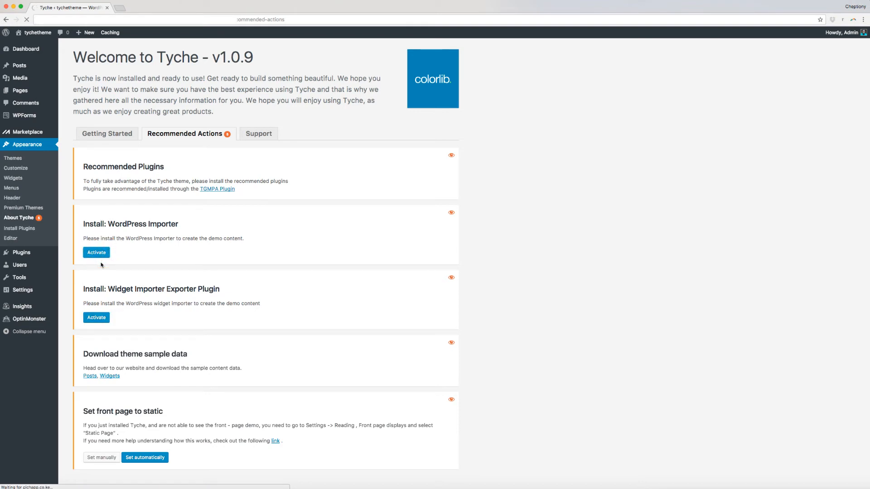
left_click(96, 253)
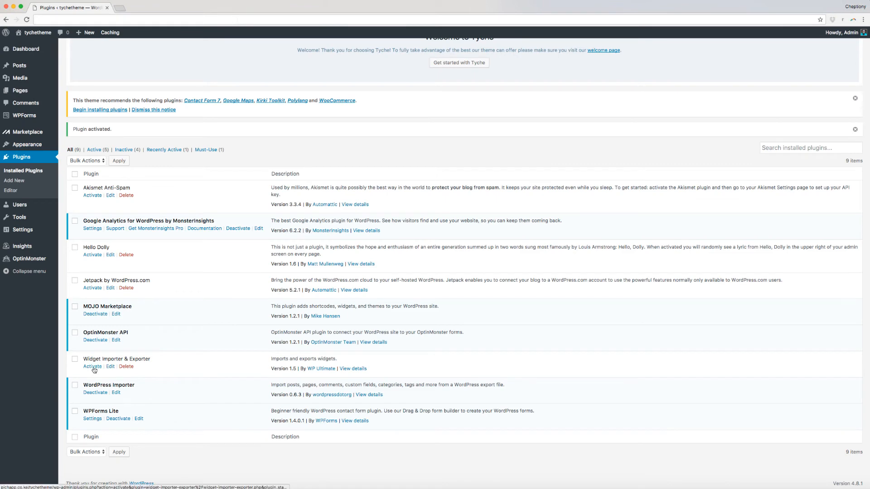
left_click(92, 367)
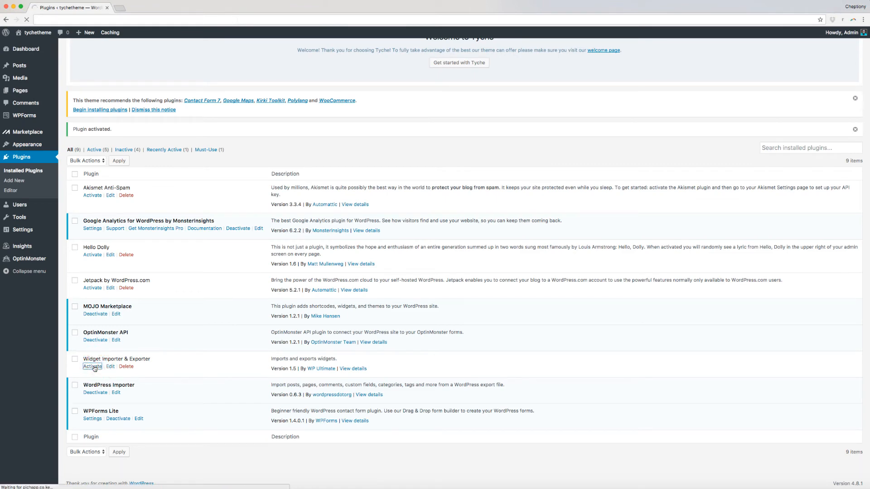
left_click(92, 366)
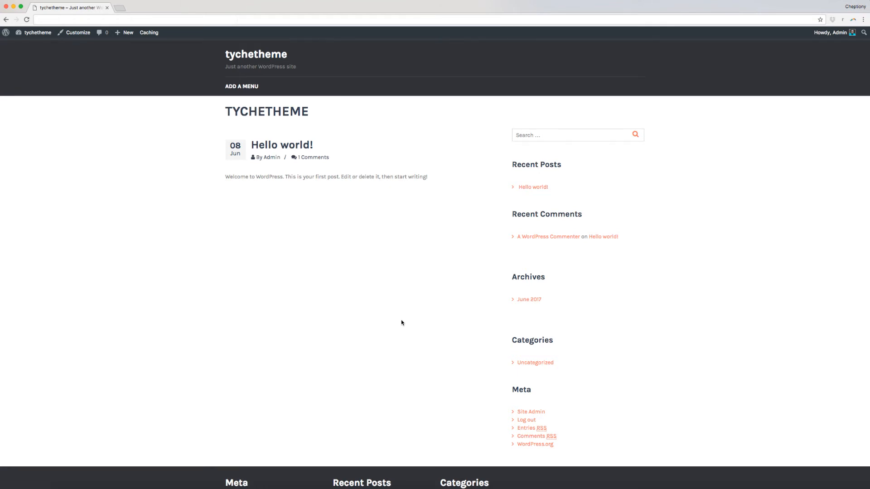
mouse_move(415, 319)
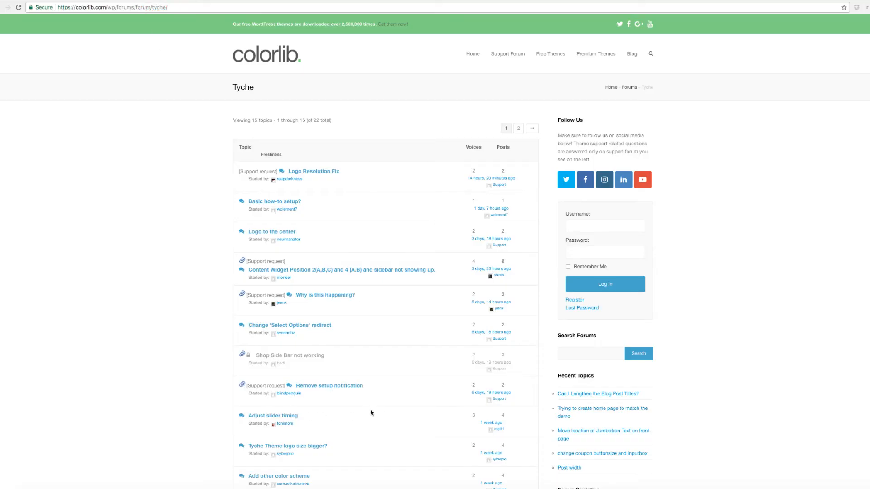
mouse_move(381, 408)
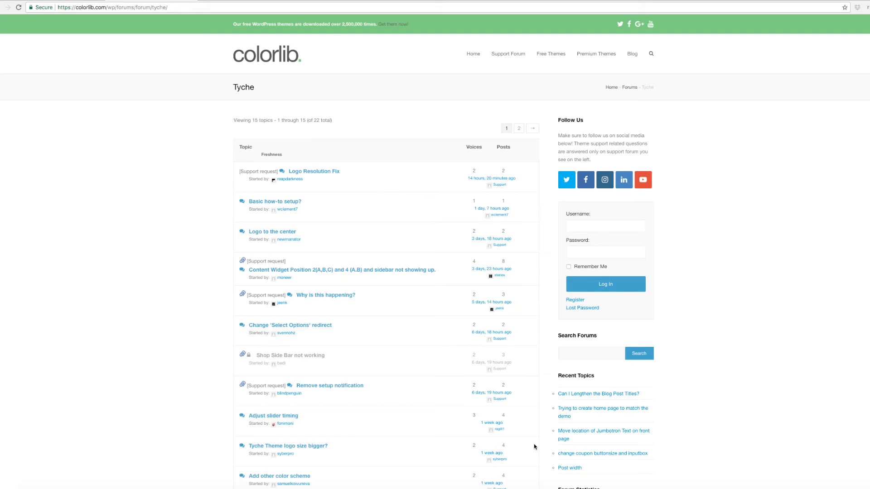
- Return to the Tyche welcome page in the WordPress admin
left_click(20, 231)
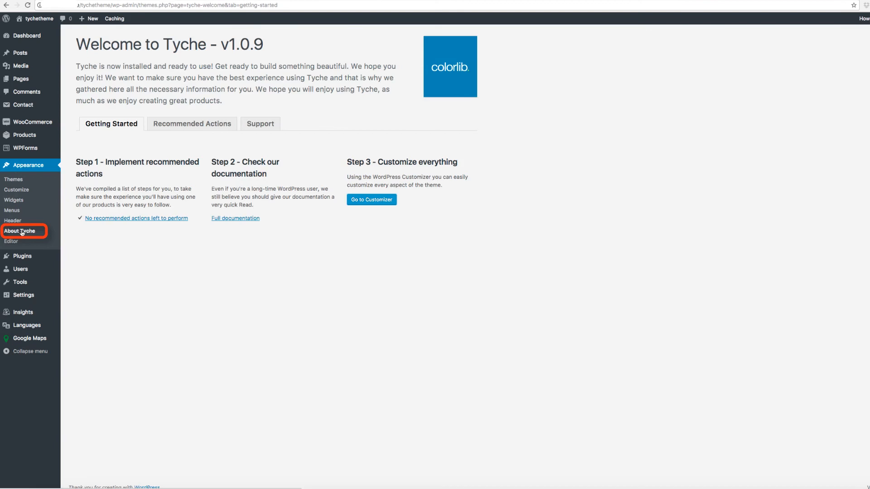
- Check Installed Plugins, revisit About Tyche, then open Tools > Widget Importer & Exporter
left_click(22, 257)
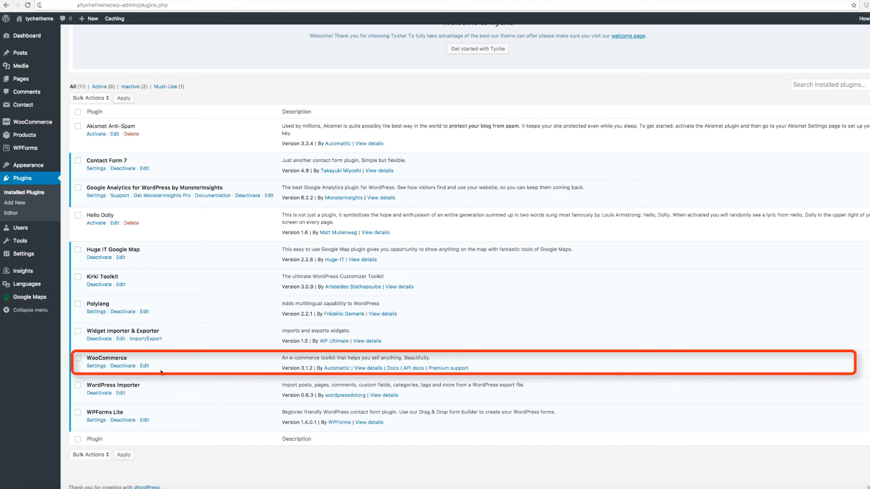
left_click(19, 230)
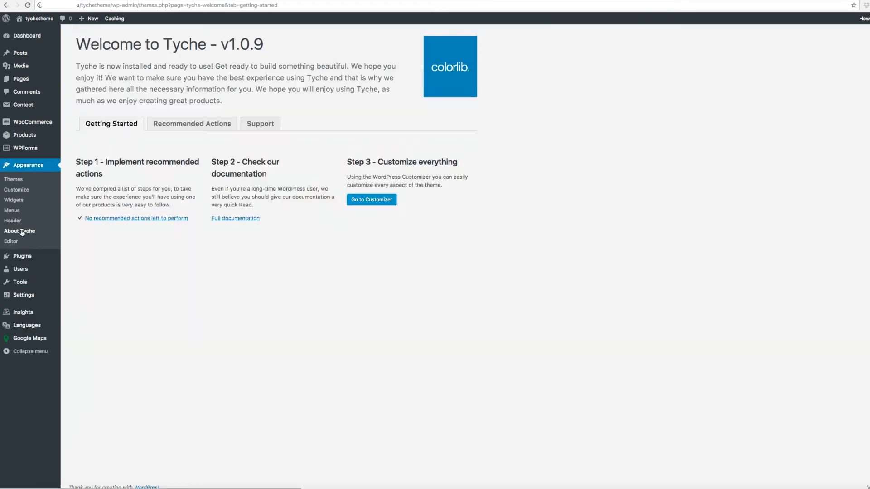
mouse_move(20, 282)
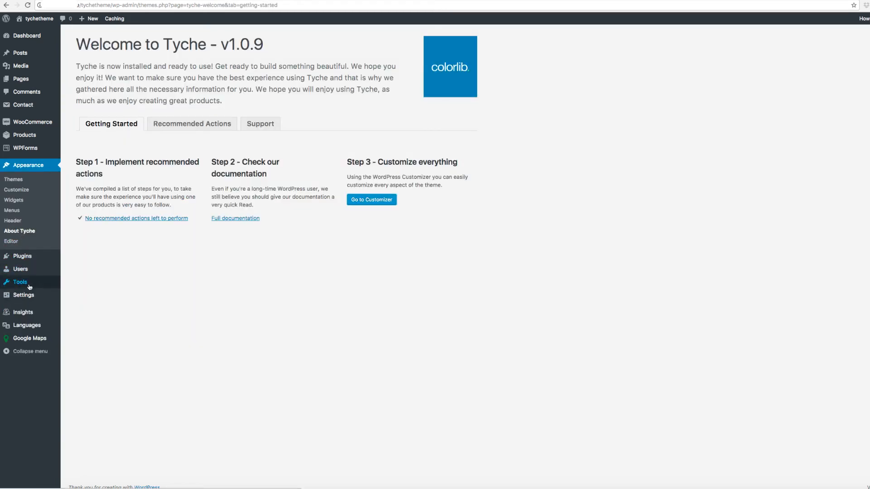
mouse_move(20, 282)
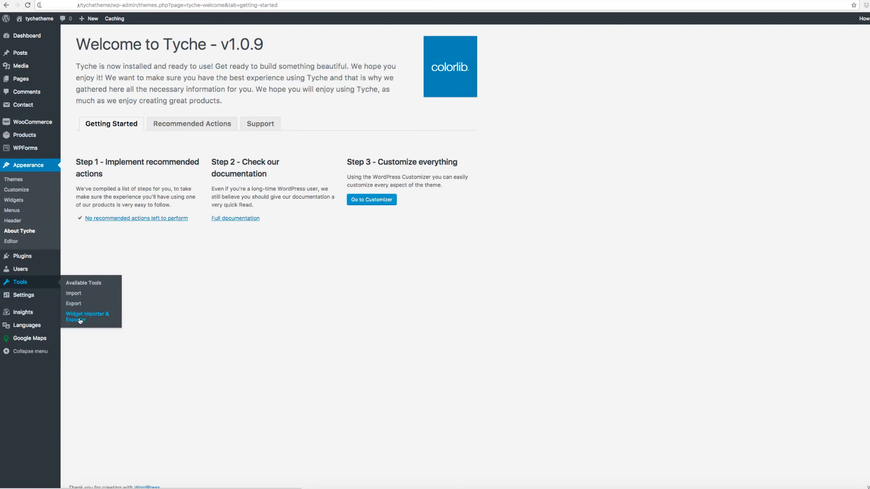
left_click(87, 317)
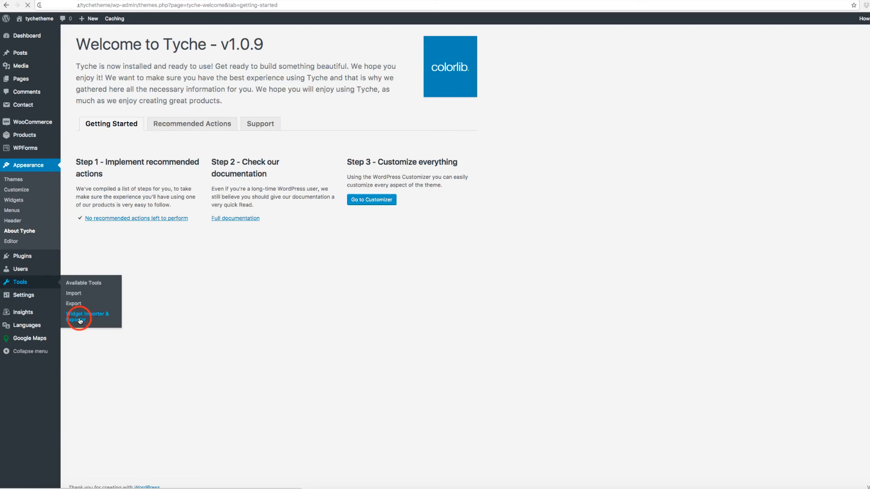
left_click(87, 316)
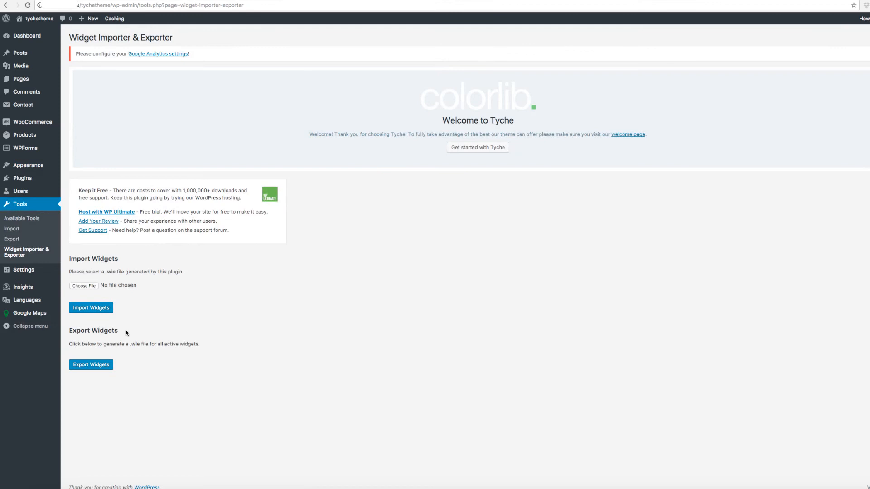
mouse_move(190, 343)
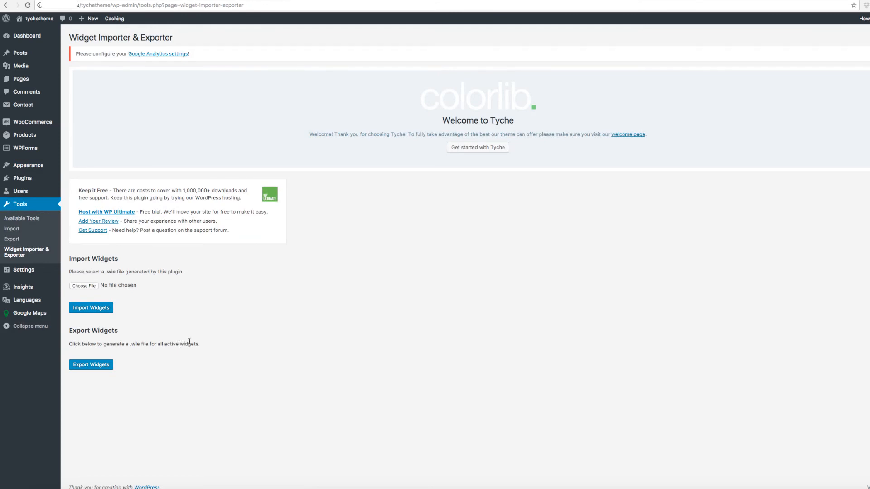